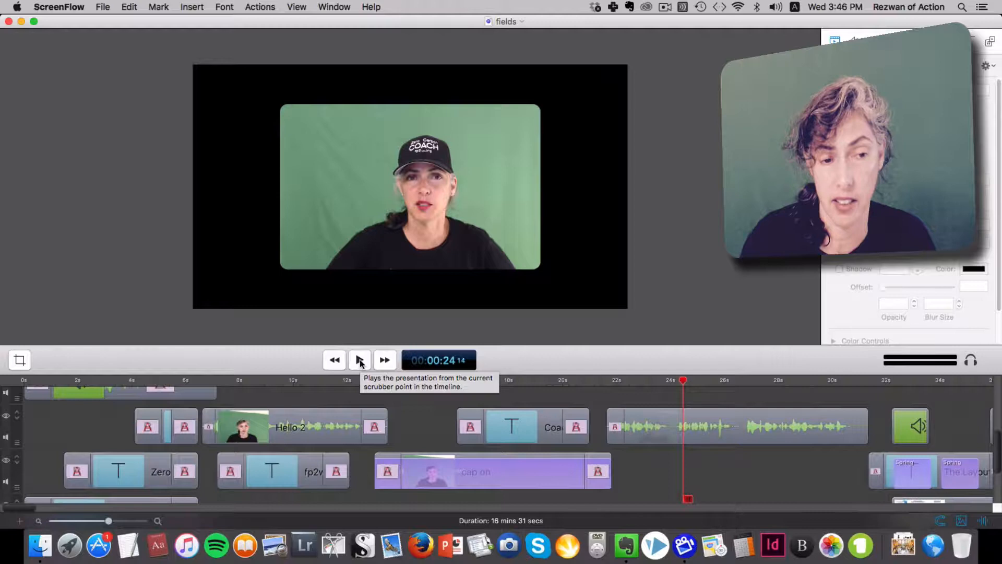
Play the fields project for about two seconds, stopping near the 27-second mark.
{"action": "left_click", "coordinate": [360, 360]}
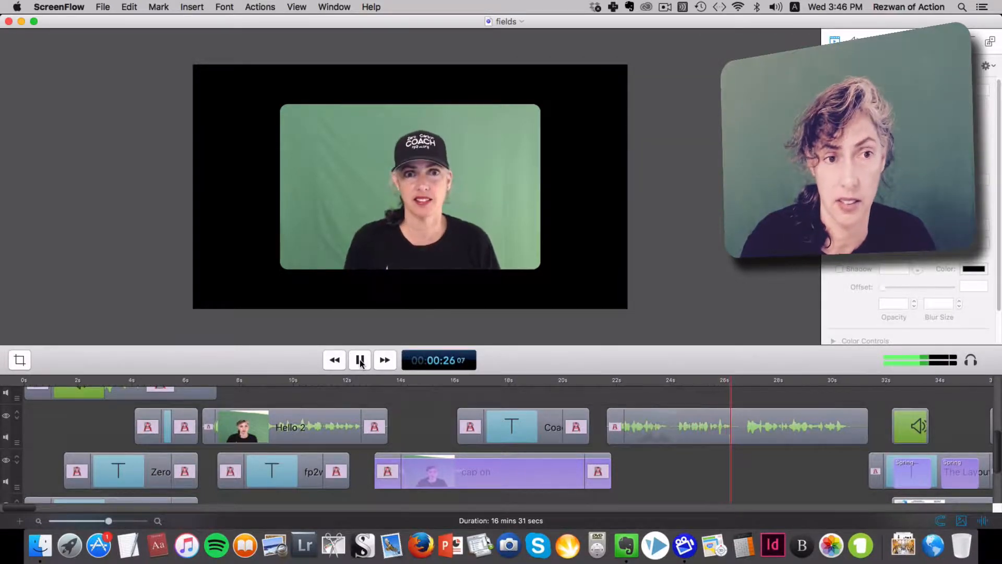
{"action": "left_click", "coordinate": [360, 360]}
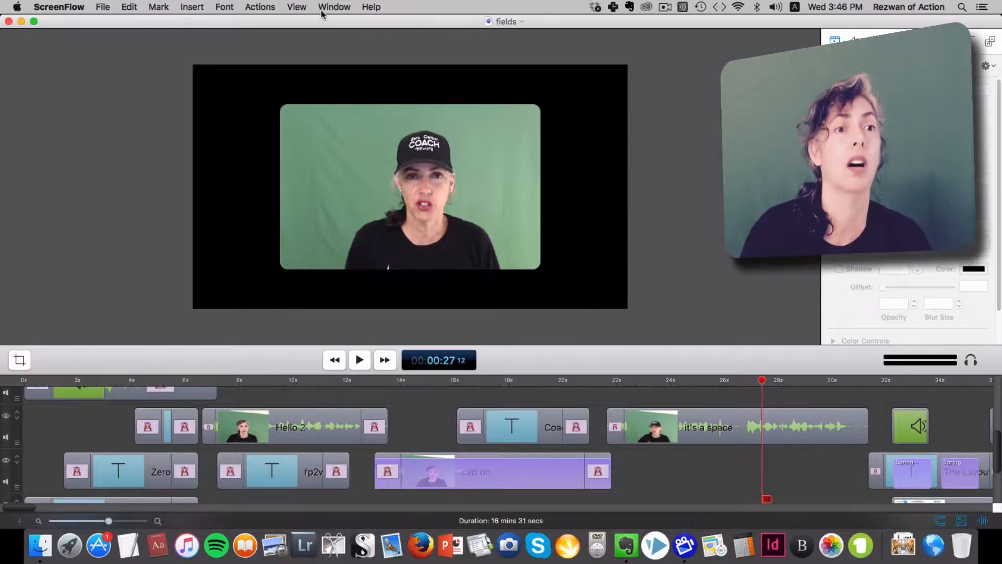
Bring pixarprocess to the front, play it briefly, and scrub the playhead back to 4:40.
{"action": "left_click", "coordinate": [334, 6]}
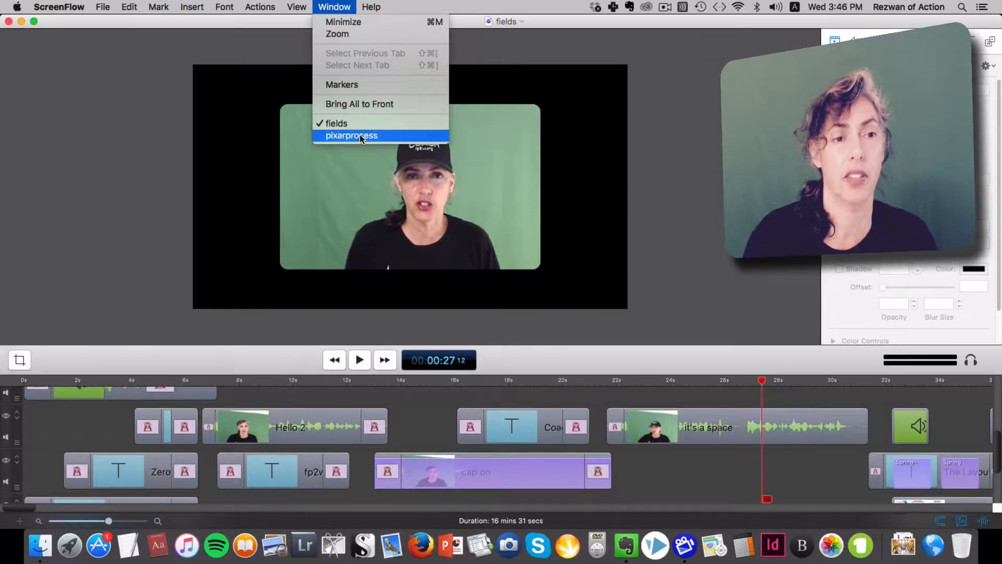
{"action": "left_click", "coordinate": [351, 135]}
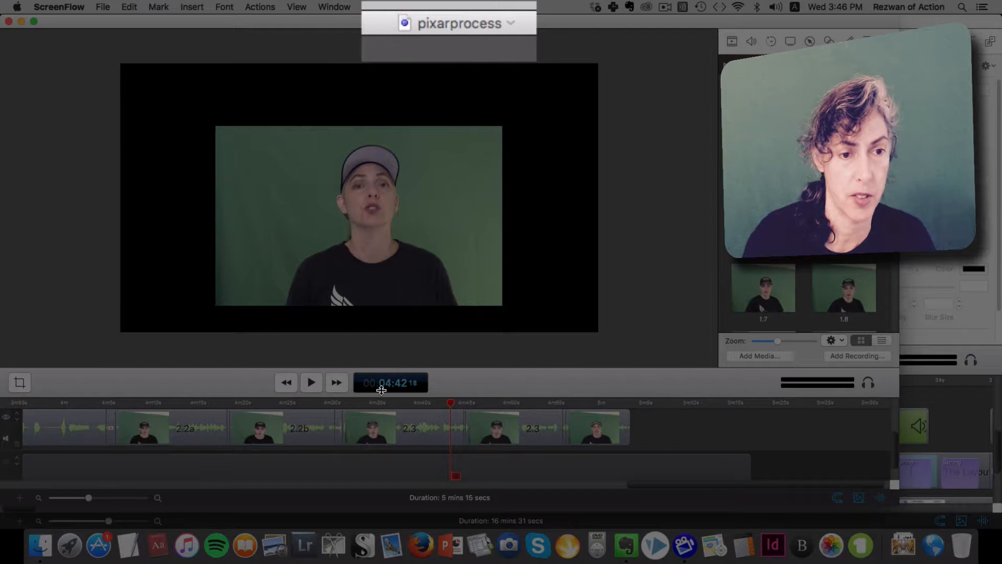
{"action": "left_click", "coordinate": [311, 382]}
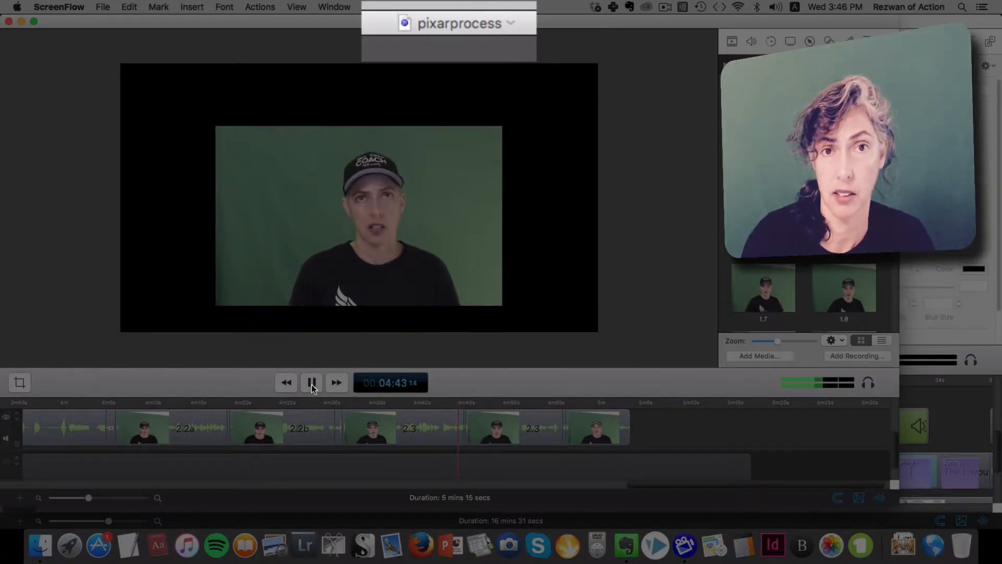
{"action": "left_click", "coordinate": [311, 383]}
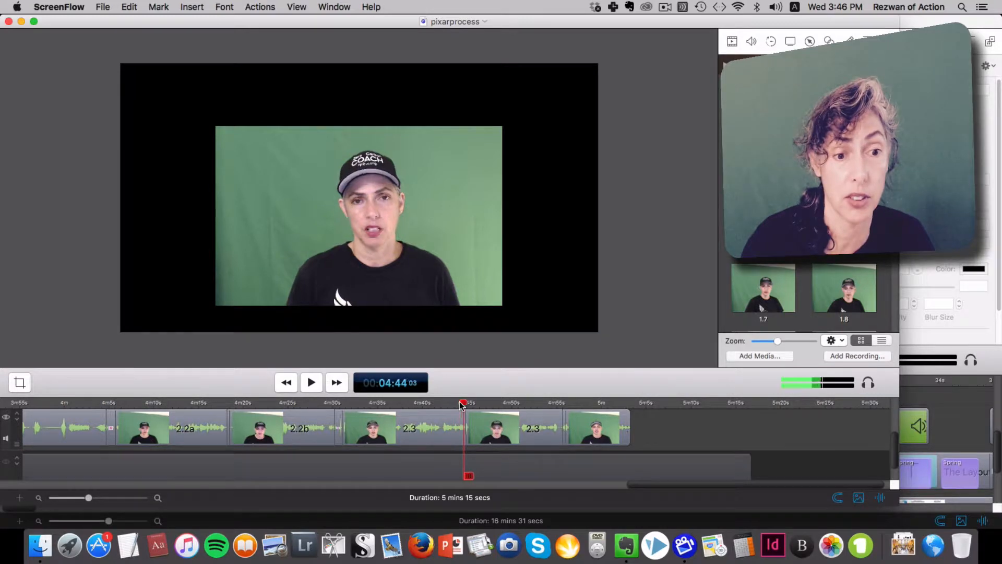
{"action": "left_click_drag", "start_coordinate": [463, 403], "coordinate": [414, 402]}
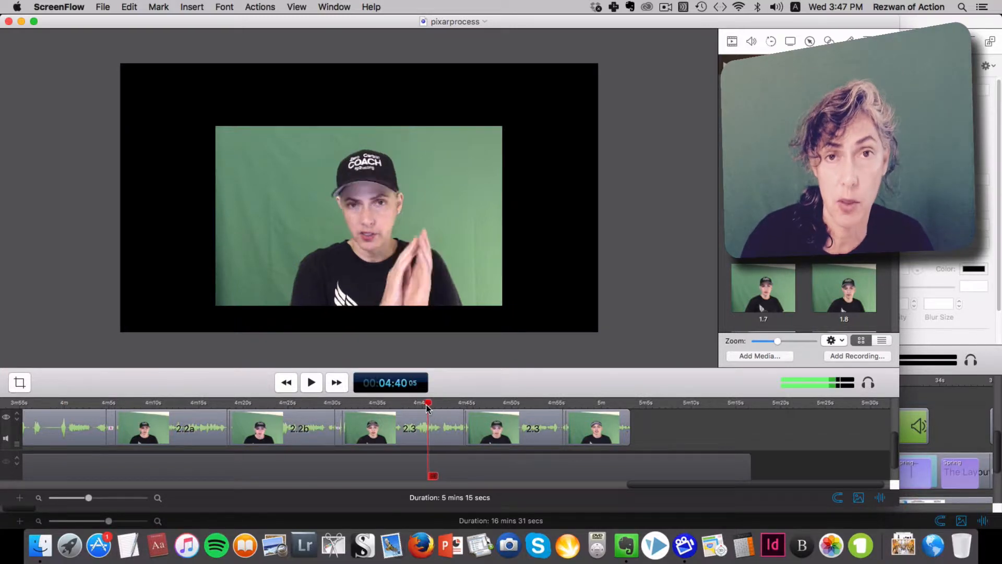
Return to fields, set the playhead near 27 seconds, and play briefly before stopping.
{"action": "left_click", "coordinate": [334, 7]}
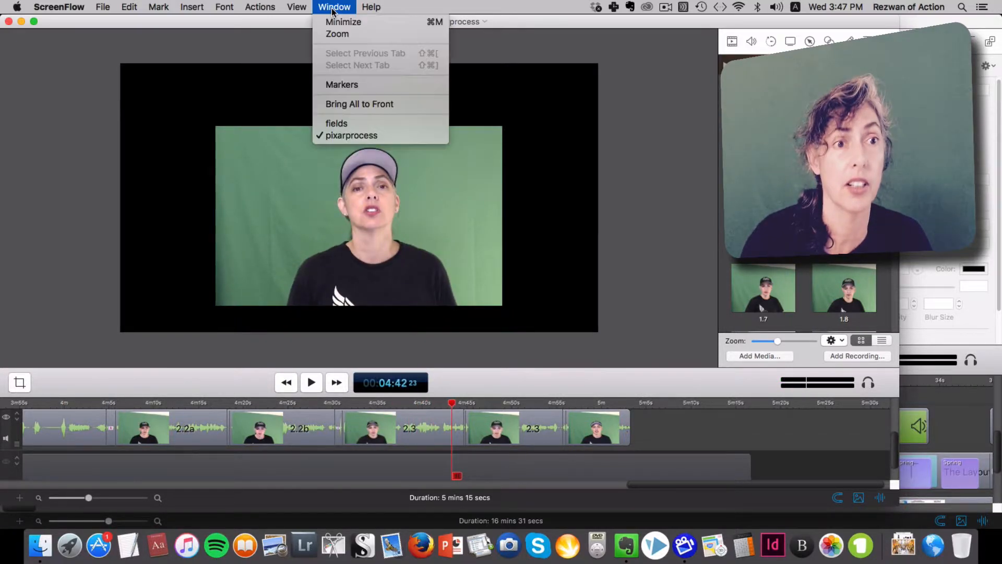
{"action": "left_click", "coordinate": [336, 123]}
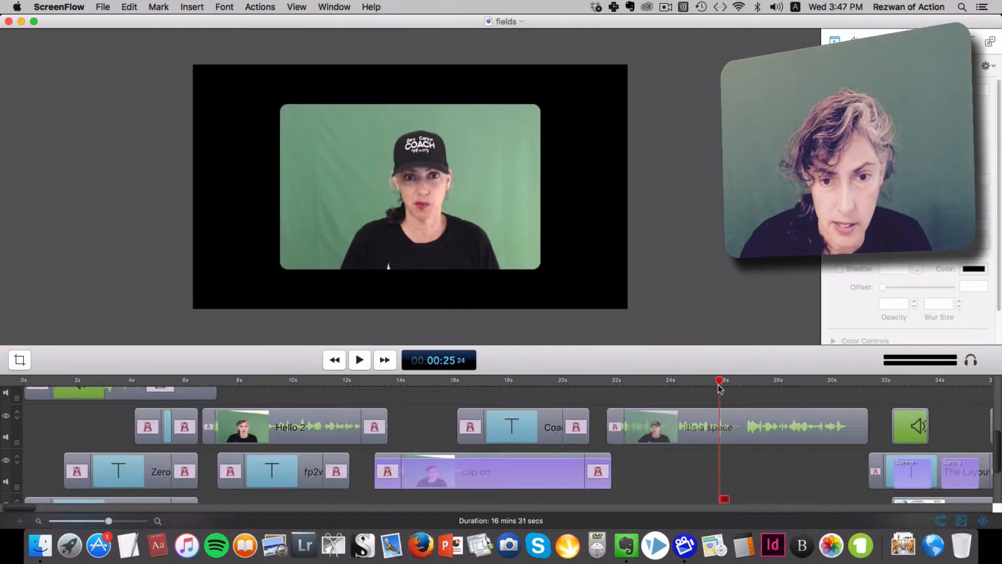
{"action": "left_click", "coordinate": [359, 360]}
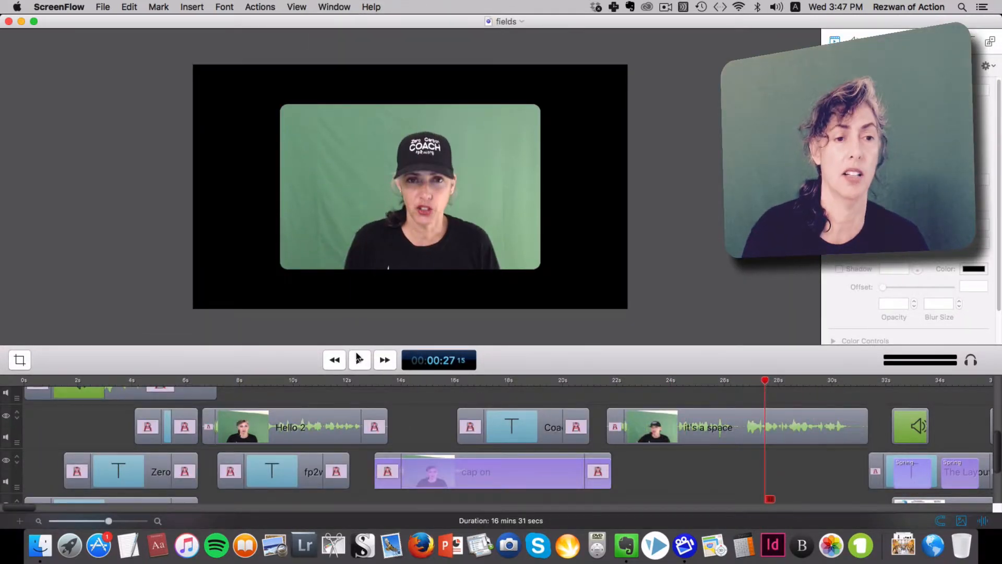
{"action": "left_click", "coordinate": [359, 360]}
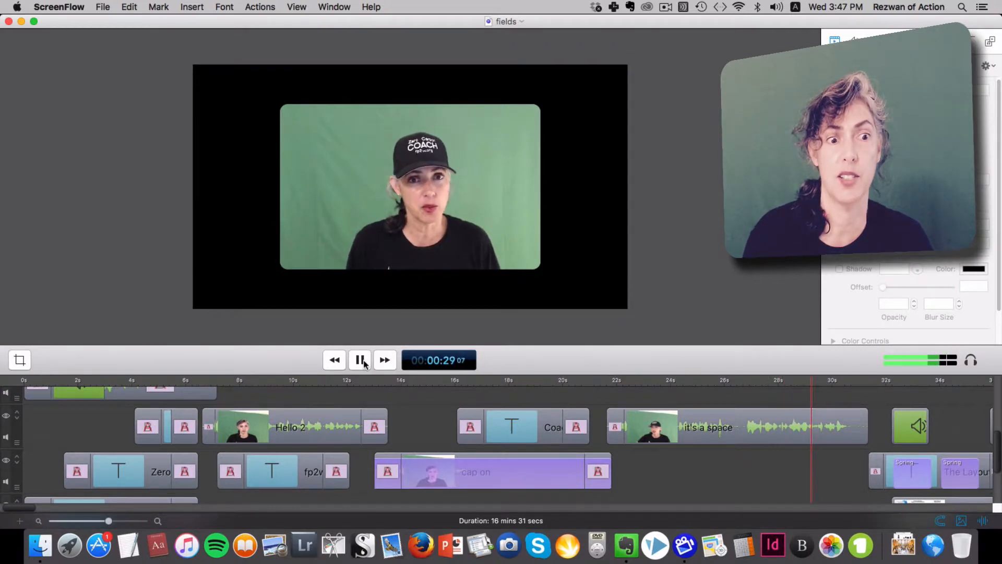
{"action": "left_click", "coordinate": [359, 360]}
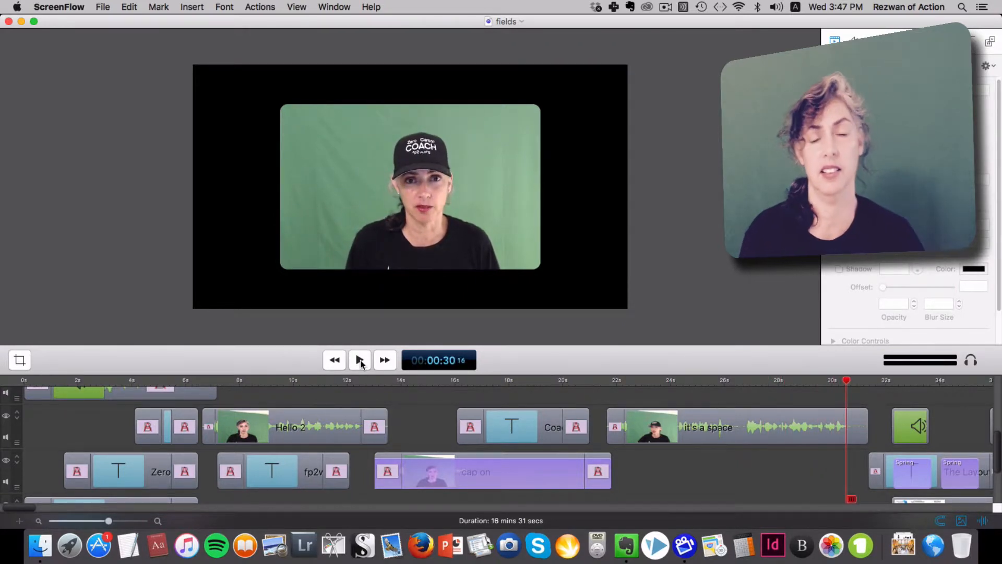